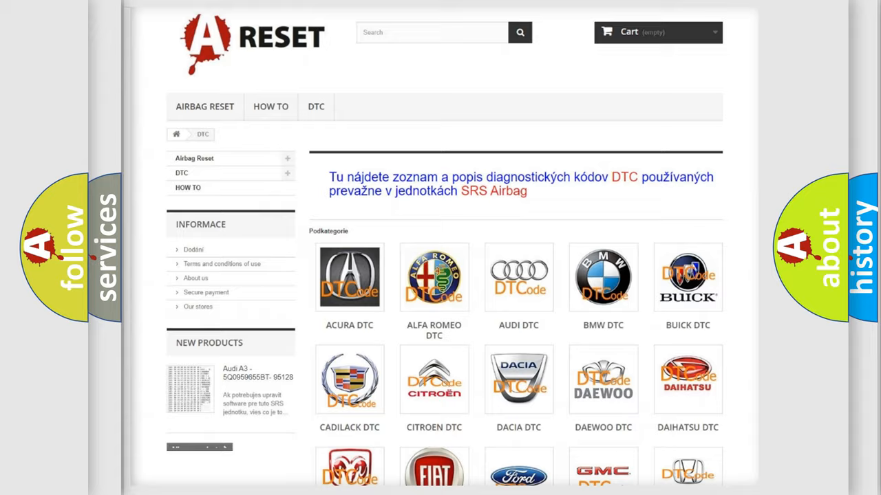
scroll("down", 3)
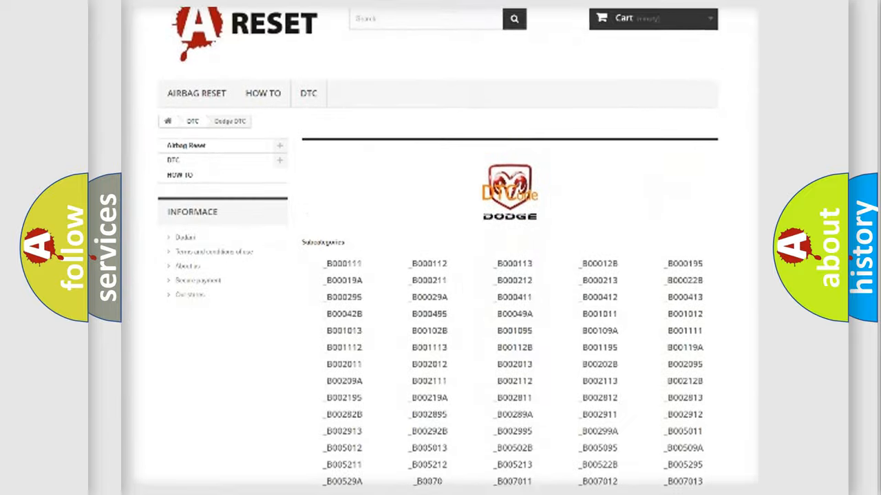
scroll("down", 3)
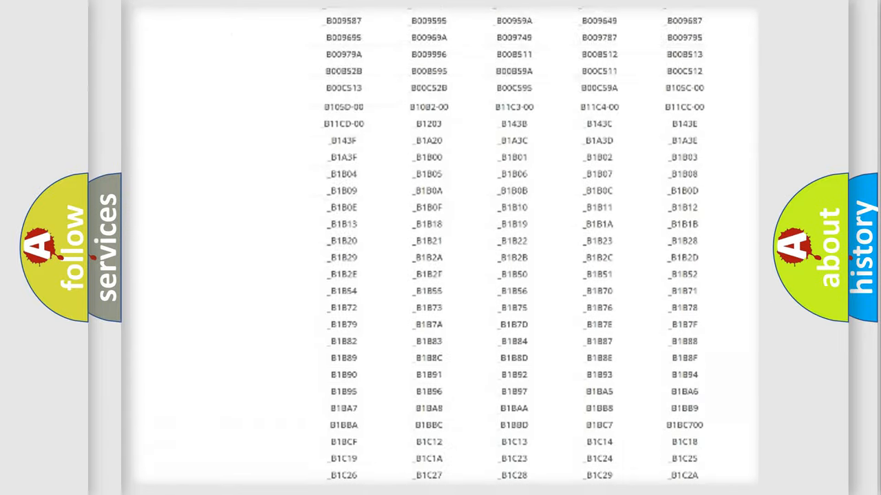